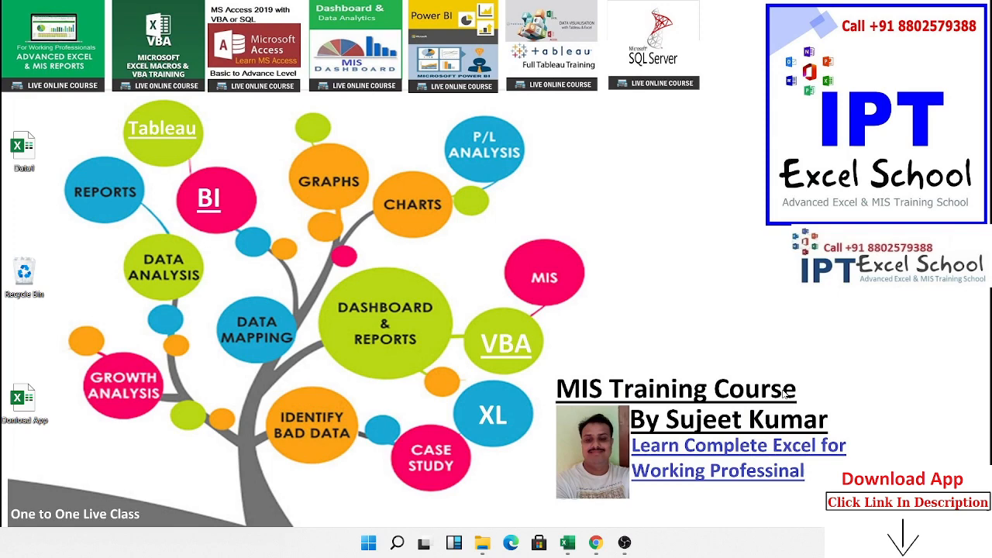
{"action": "mouse_move", "coordinate": [504, 466]}
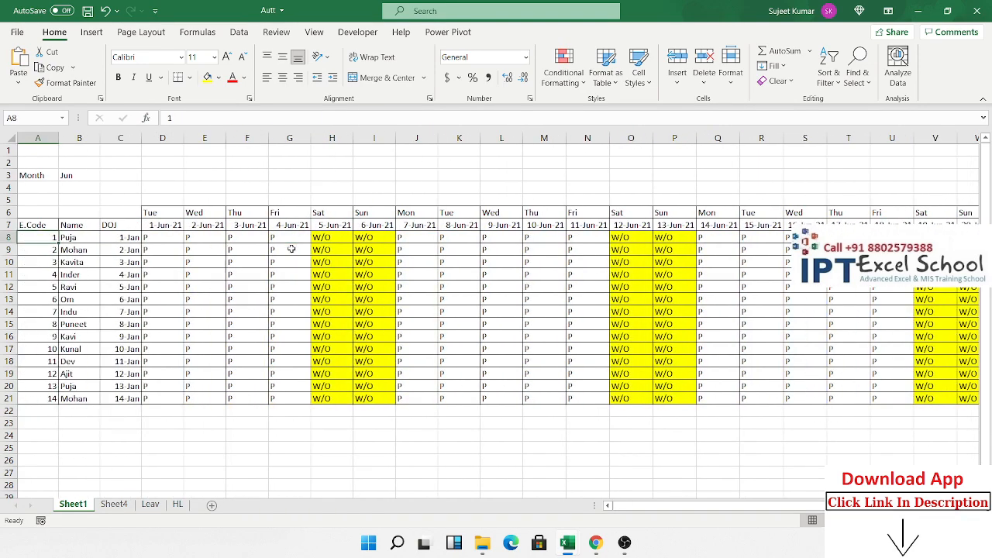
Set the attendance month in B3 to Apr, then switch to the Leav sheet.
{"action": "scroll", "scroll_direction": "right", "scroll_amount": 3}
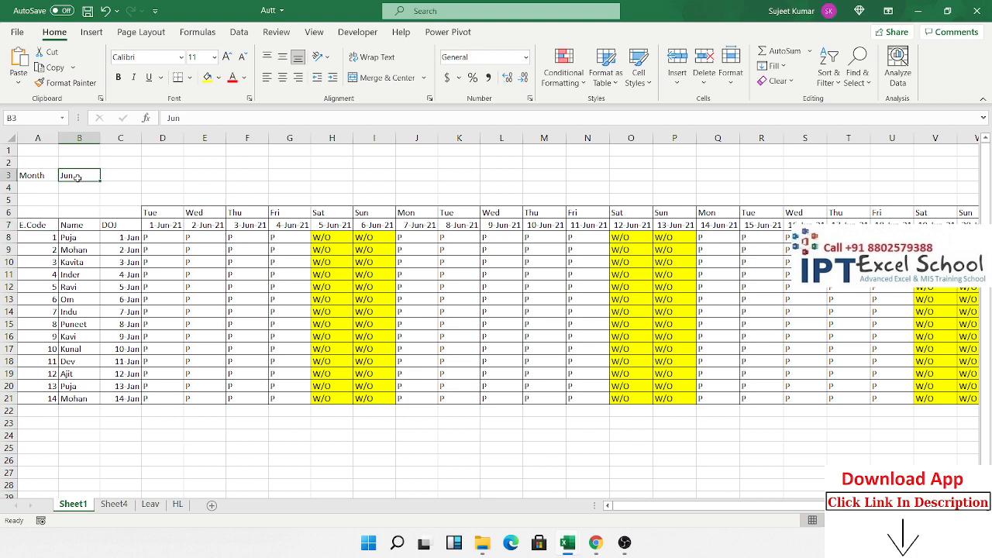
{"action": "type", "text": "Apr"}
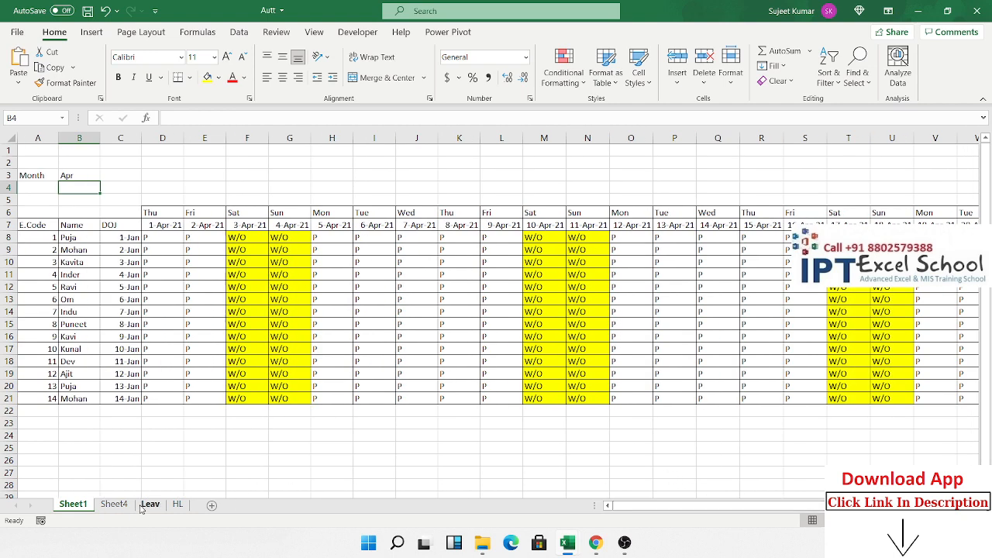
{"action": "left_click", "coordinate": [150, 504]}
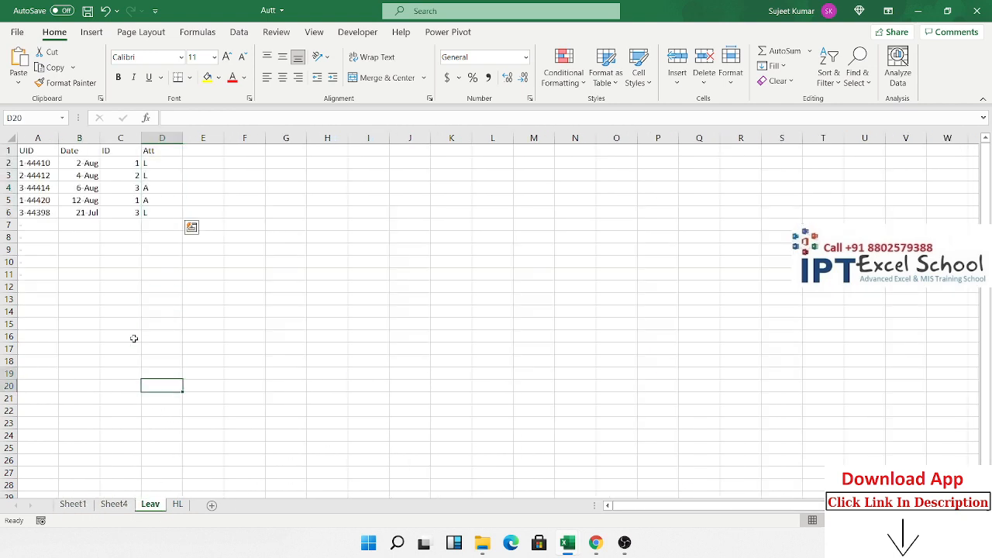
Return to Sheet1 showing the 24 Apr holiday column and open Conditional Formatting.
{"action": "left_click", "coordinate": [177, 504]}
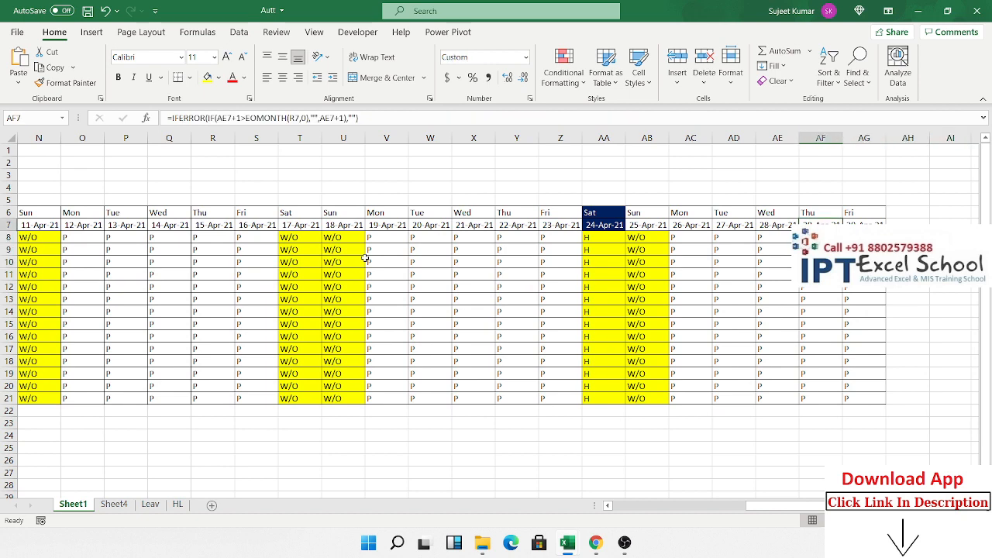
{"action": "left_click", "coordinate": [562, 68]}
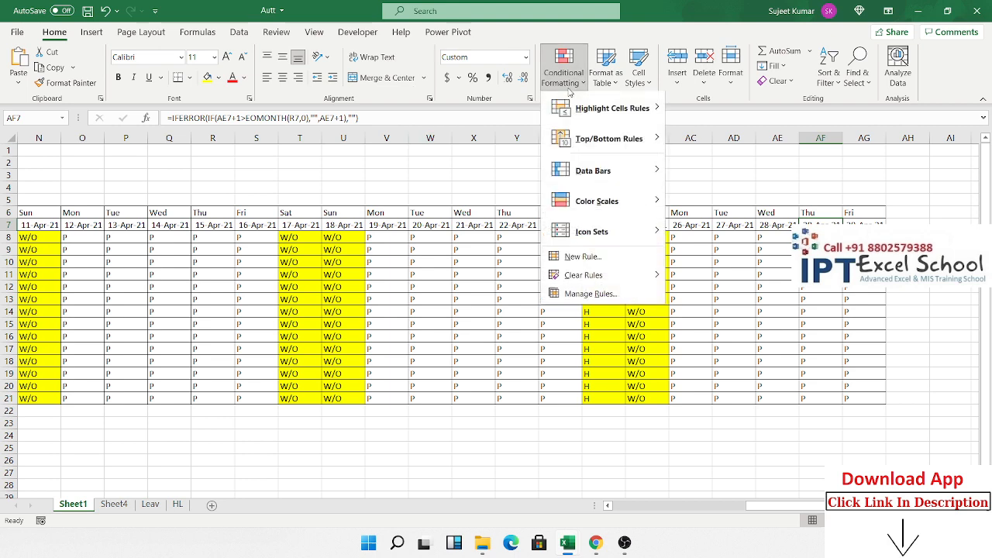
Inspect the COUNTIF(HL!...) holiday rule in Manage Rules, close it unchanged, and scroll back.
{"action": "left_click", "coordinate": [590, 293]}
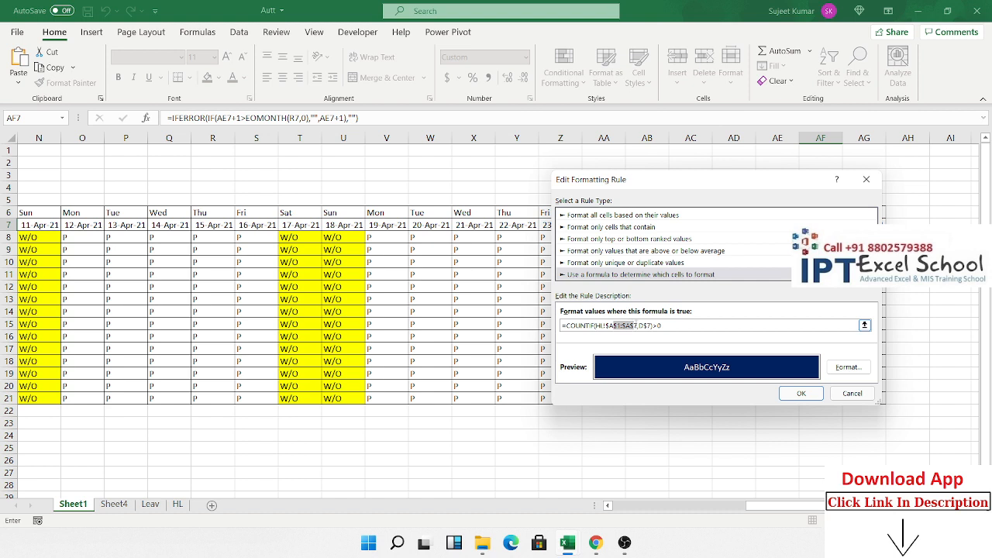
{"action": "mouse_move", "coordinate": [603, 203]}
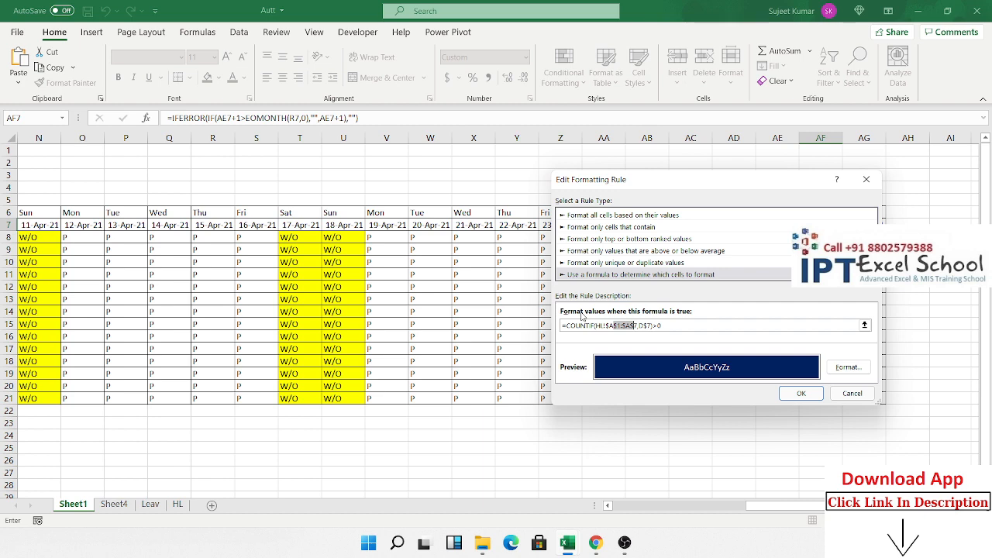
{"action": "left_click", "coordinate": [801, 393]}
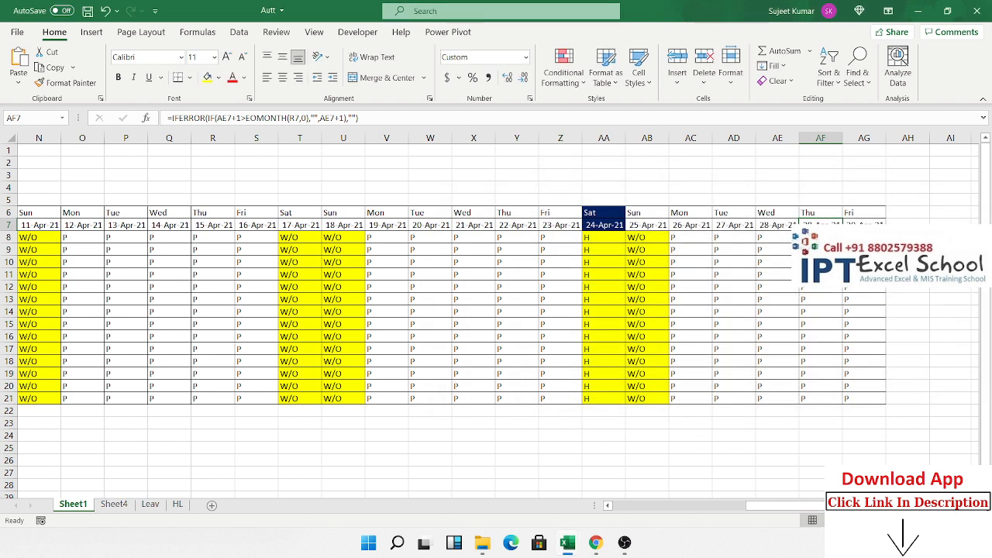
{"action": "left_click_drag", "start_coordinate": [908, 249], "coordinate": [908, 398]}
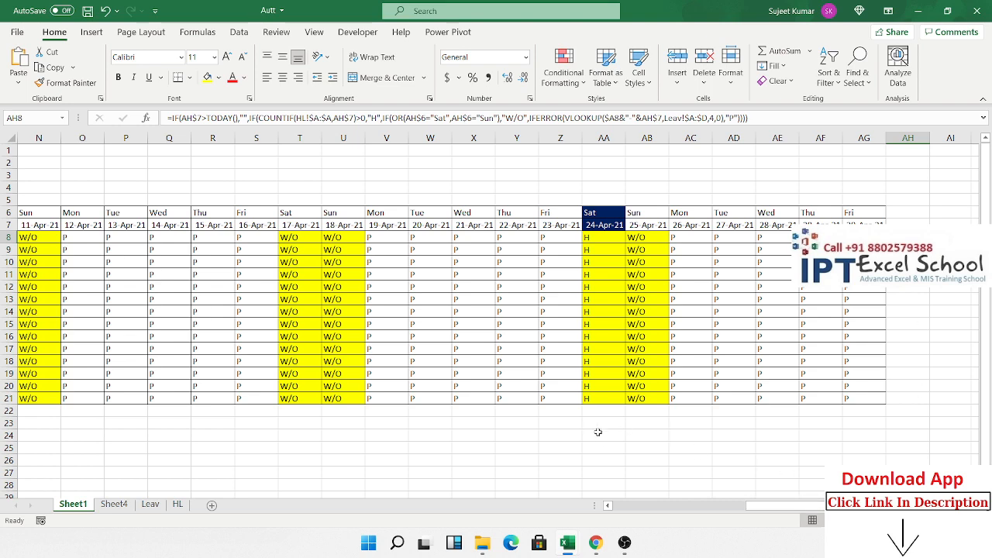
{"action": "mouse_move", "coordinate": [545, 372]}
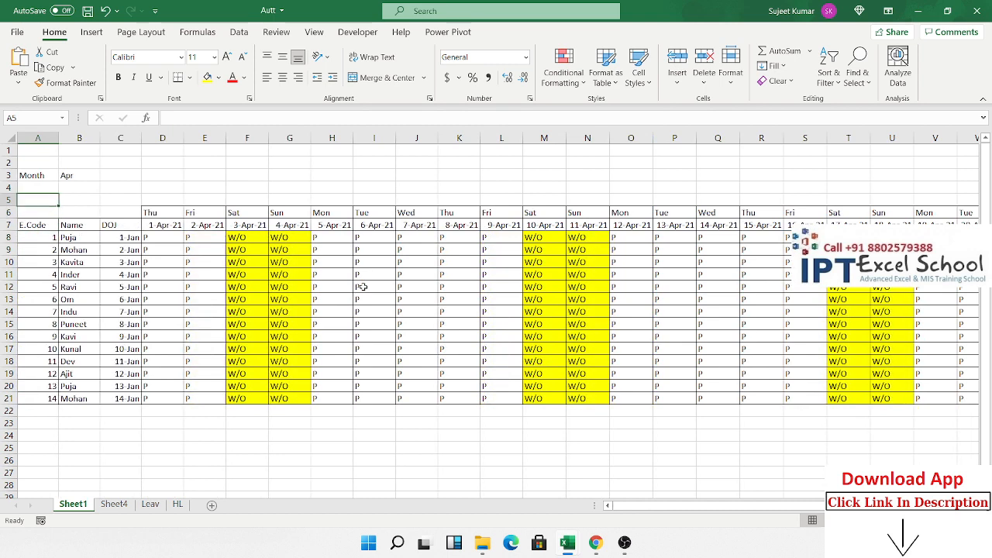
Change the month in B3 to Feb so the dates end at 28 Feb.
{"action": "type", "text": "Fe"}
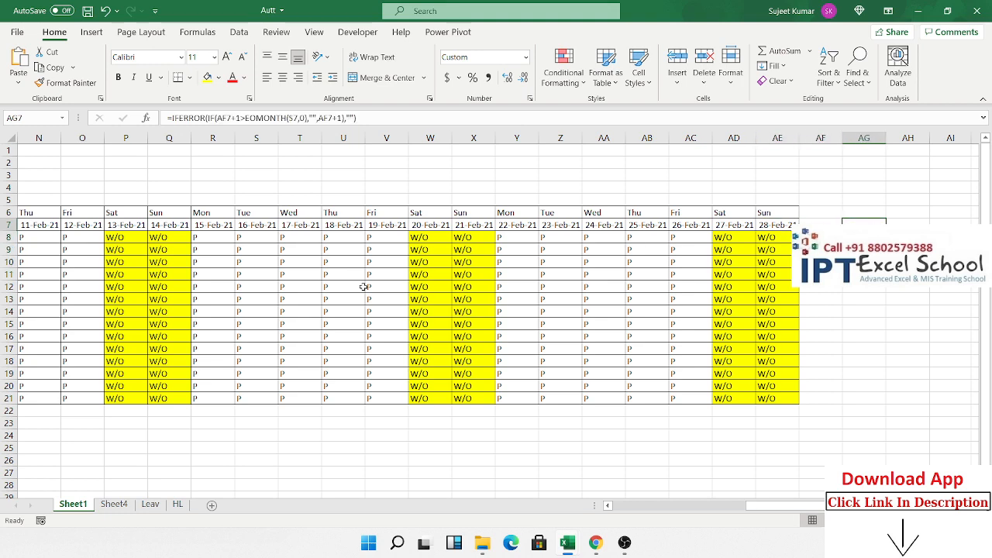
{"action": "left_click", "coordinate": [908, 137]}
{"action": "type", "text": "IF(AE7"}
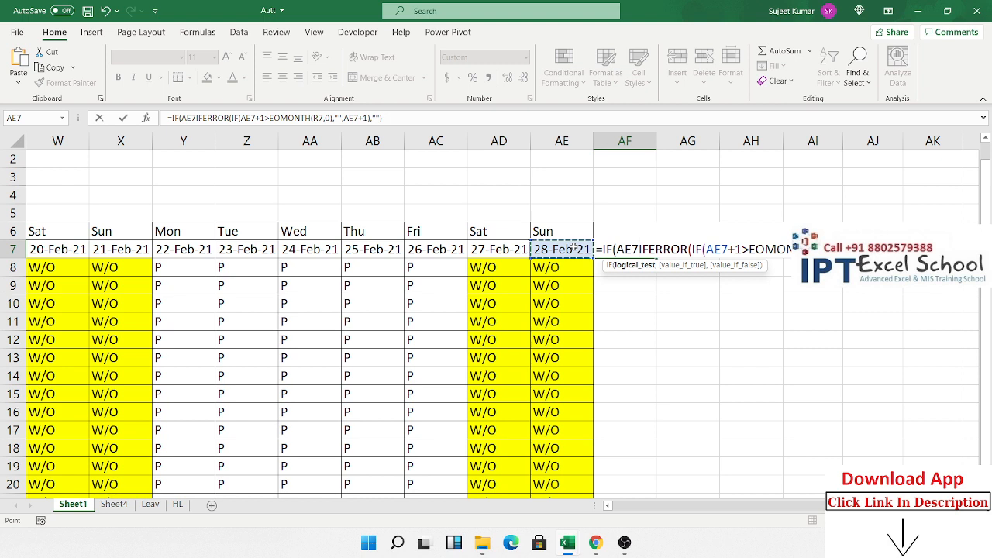
Give AF7 an EOMONTH-based IF formula returning "Total P" after the month's last date.
{"action": "type", "text": "=eo"}
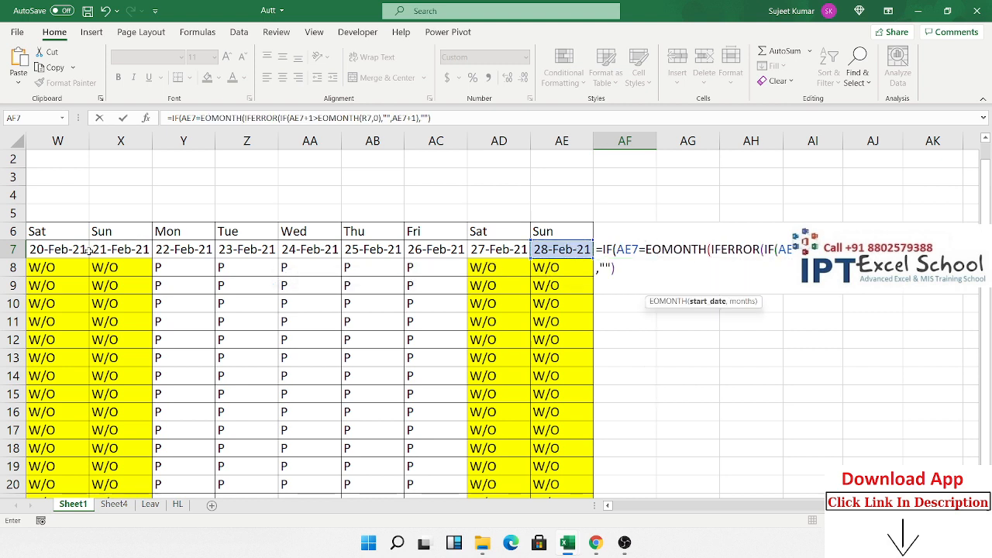
{"action": "left_click", "coordinate": [57, 248]}
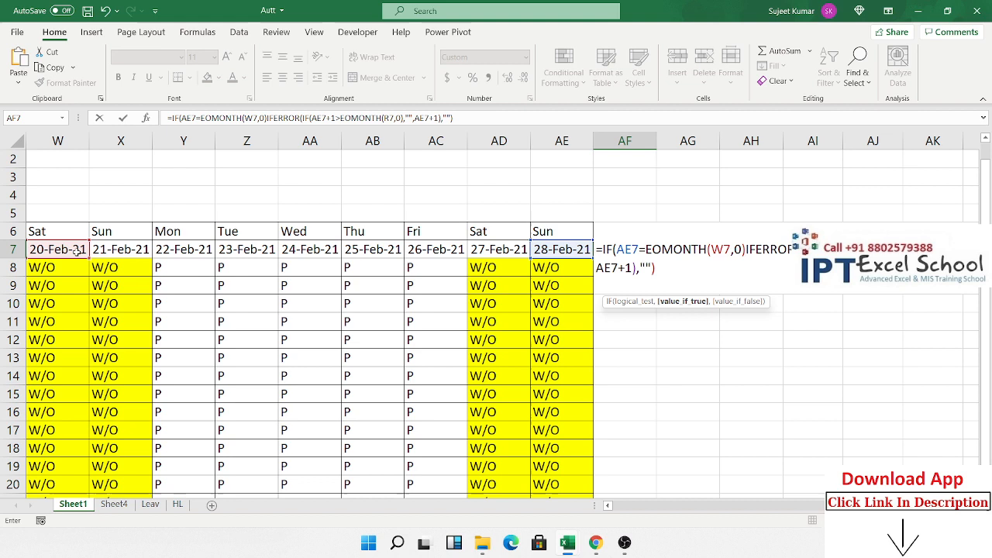
{"action": "type", "text": "Total"}
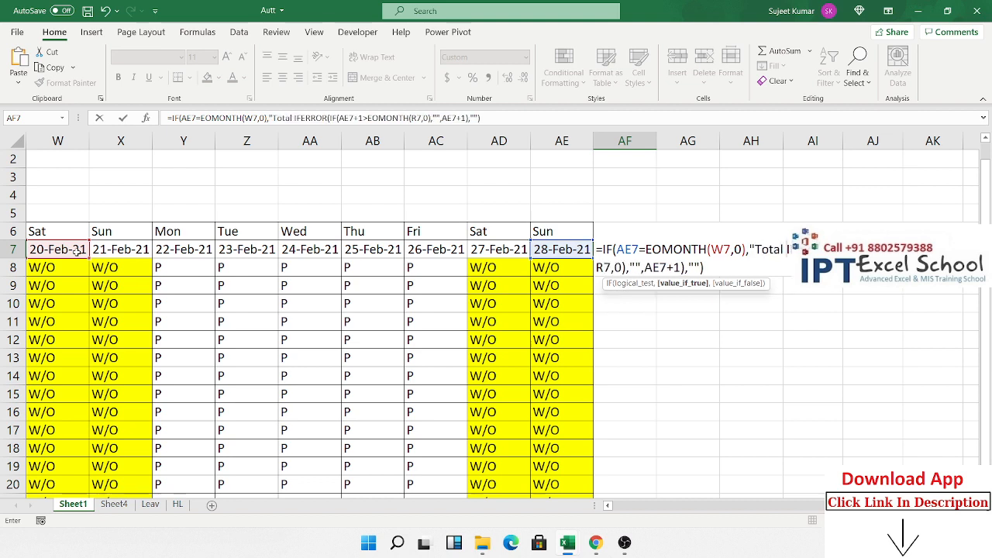
{"action": "type", "text": "P\","}
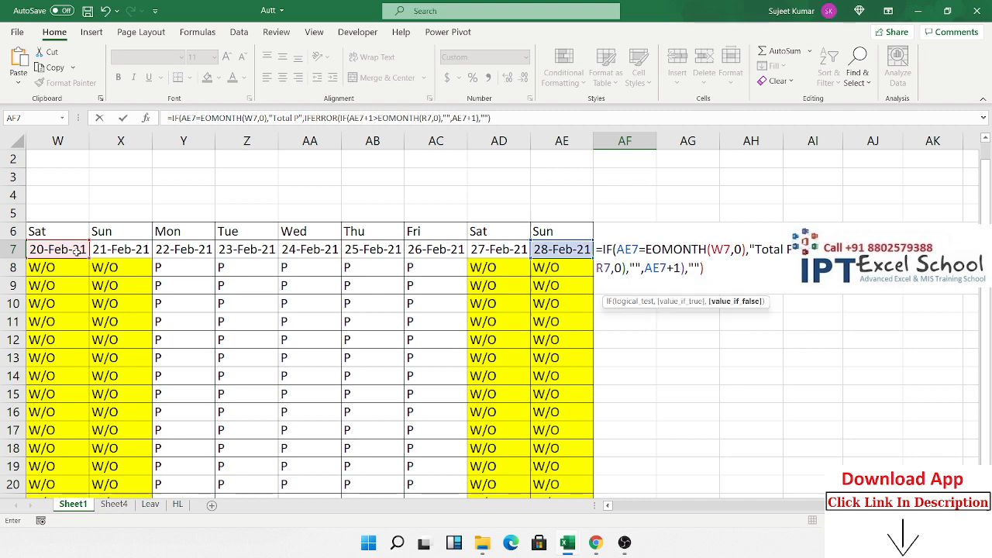
{"action": "key", "text": "enter"}
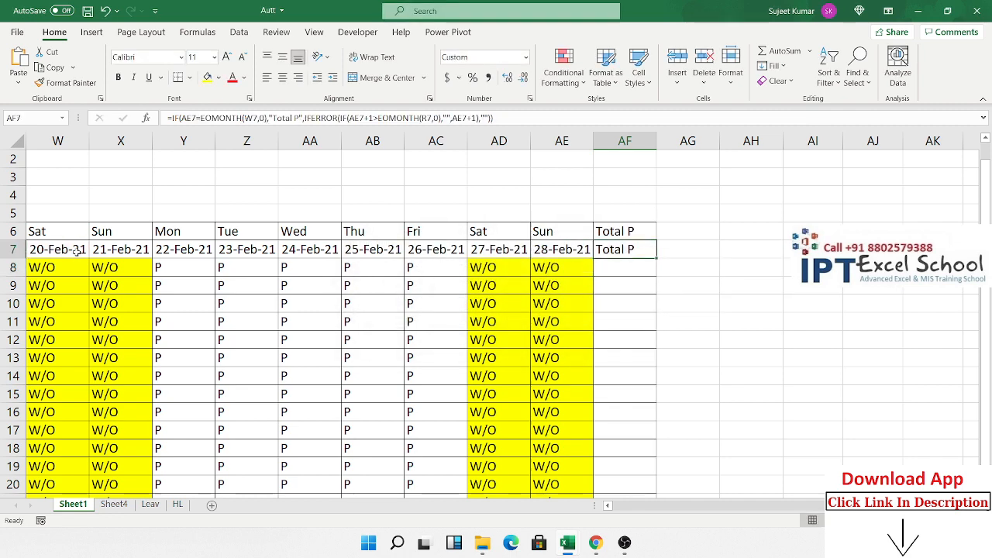
{"action": "double_click", "coordinate": [625, 249]}
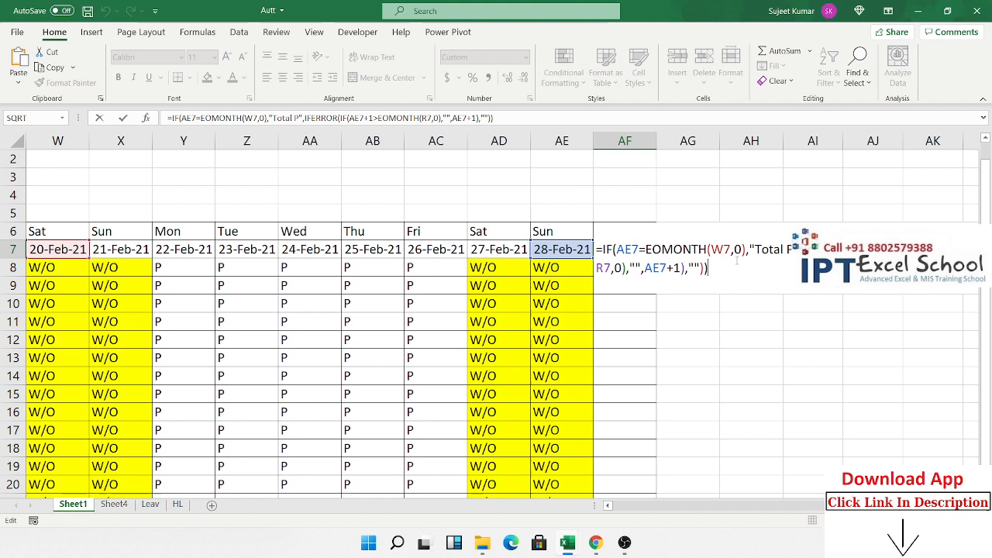
{"action": "key", "text": "Enter"}
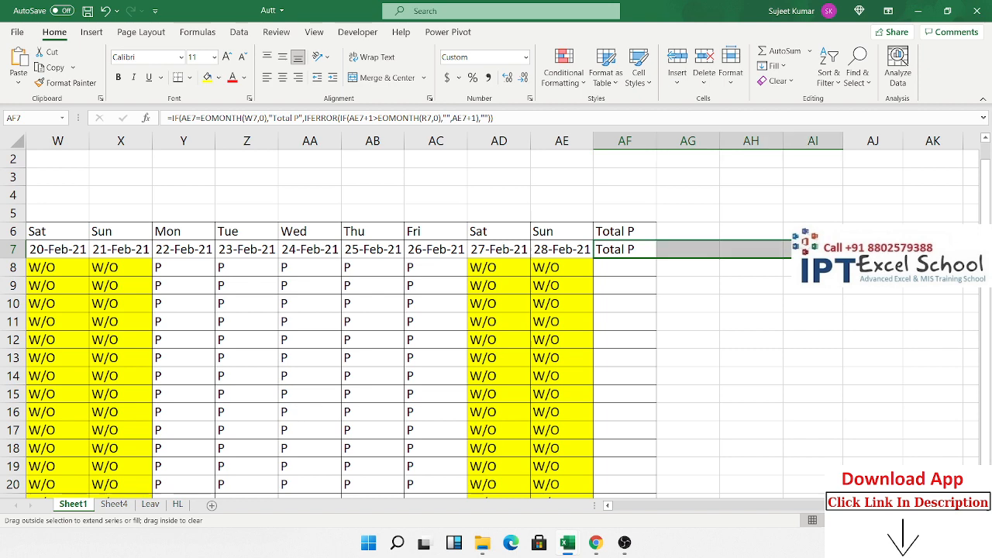
{"action": "left_click", "coordinate": [561, 249]}
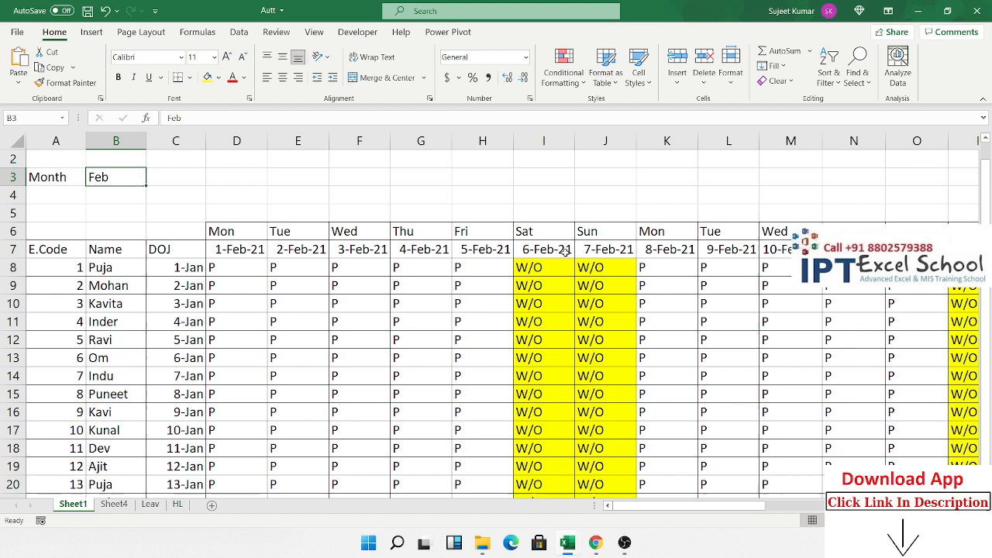
{"action": "type", "text": "Au"}
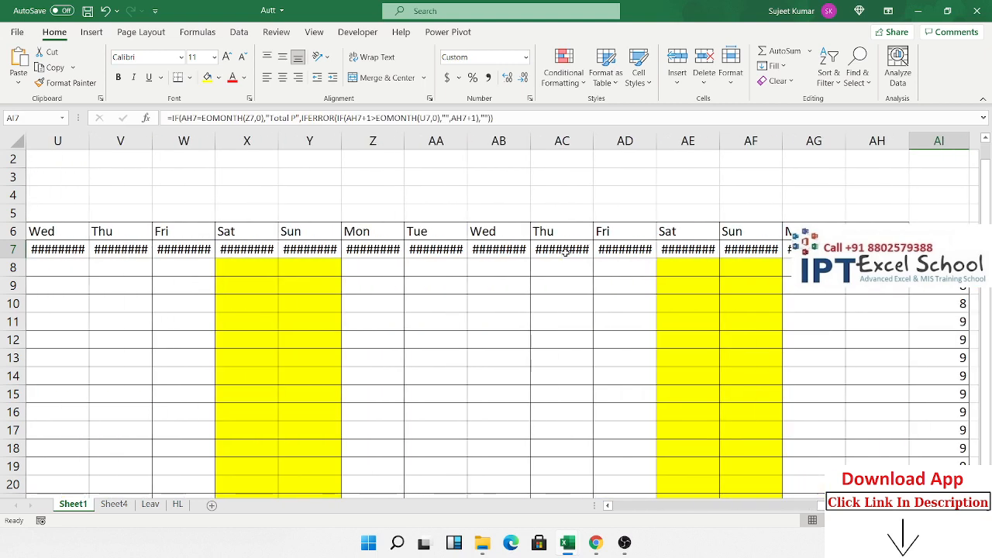
{"action": "scroll", "scroll_direction": "right", "scroll_amount": 3}
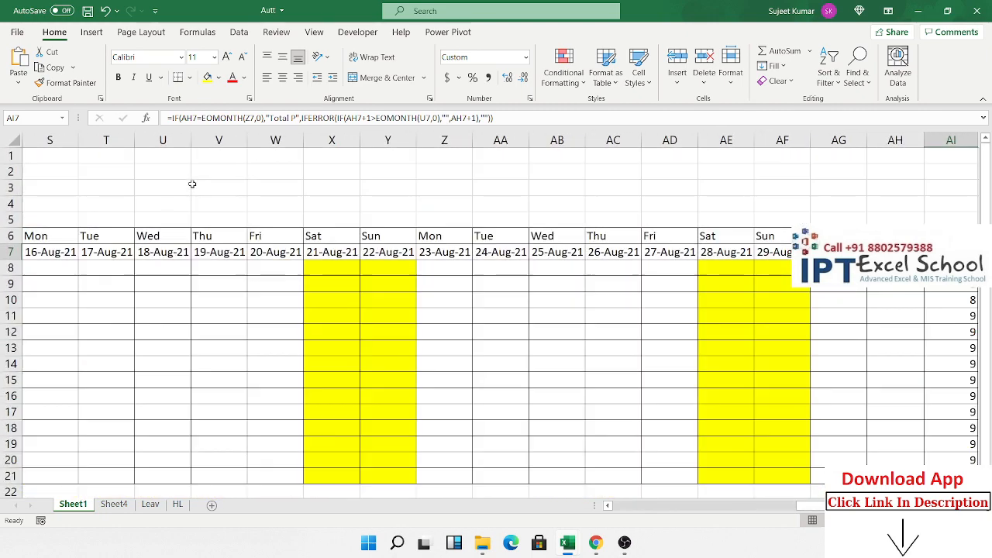
{"action": "mouse_move", "coordinate": [683, 450]}
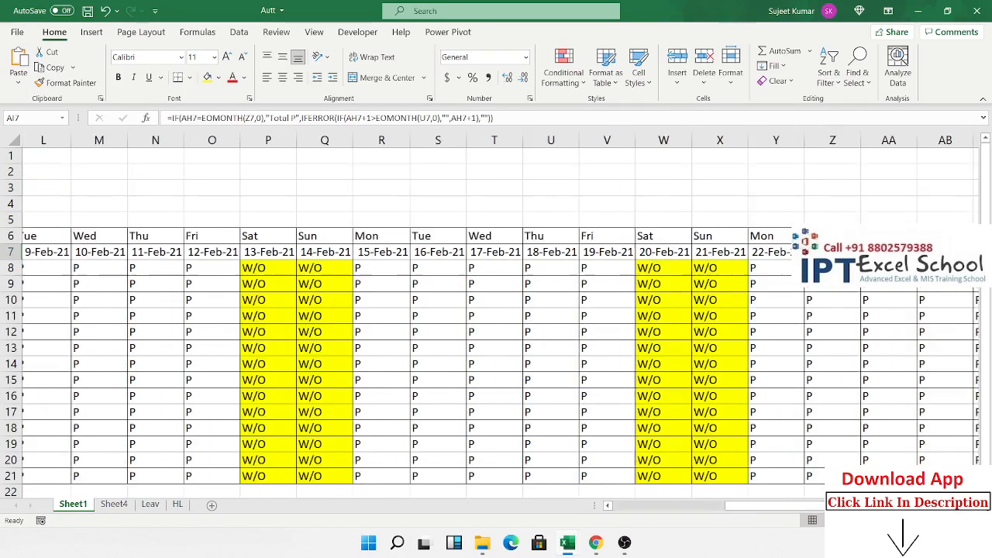
{"action": "scroll", "scroll_direction": "right", "scroll_amount": 3}
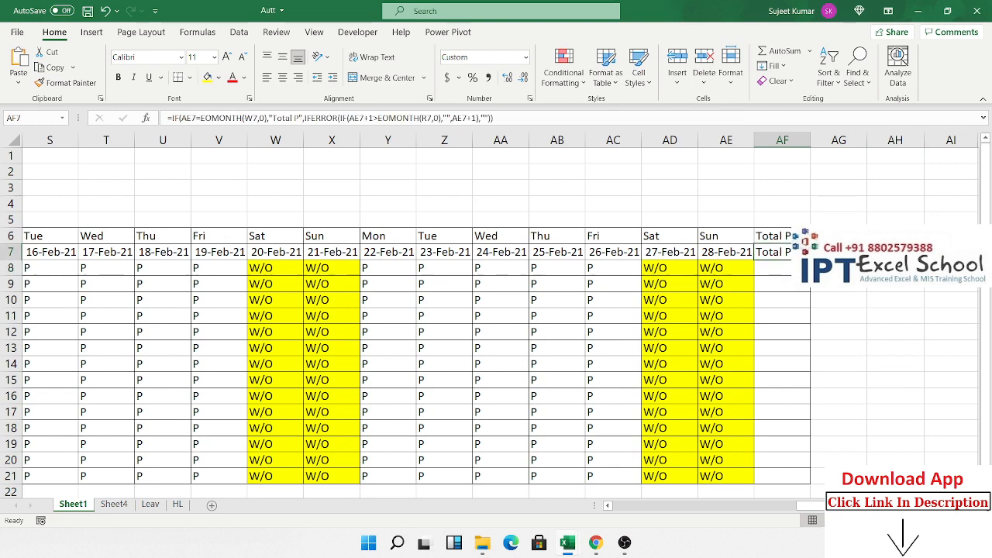
Wrap AF8's formula with COUNTIF($D8:AE8,"P") so Total P shows 20, accepting Excel's correction.
{"action": "left_click", "coordinate": [783, 283]}
{"action": "type", "text": "=IF(AF7IF(AF$7>TODAY(),\"\",IF(COUNTIF(HL!$A:$A,AF$7)>0,\"H\",IF(OR(AF$6=\"Sat\",AF$6=\"Sun\"),\"W/O\",IFERROR(VLOOKUP($A8&\"-\"&AF$7,Leav!$A:$D,4,0),\"P\"))))"}
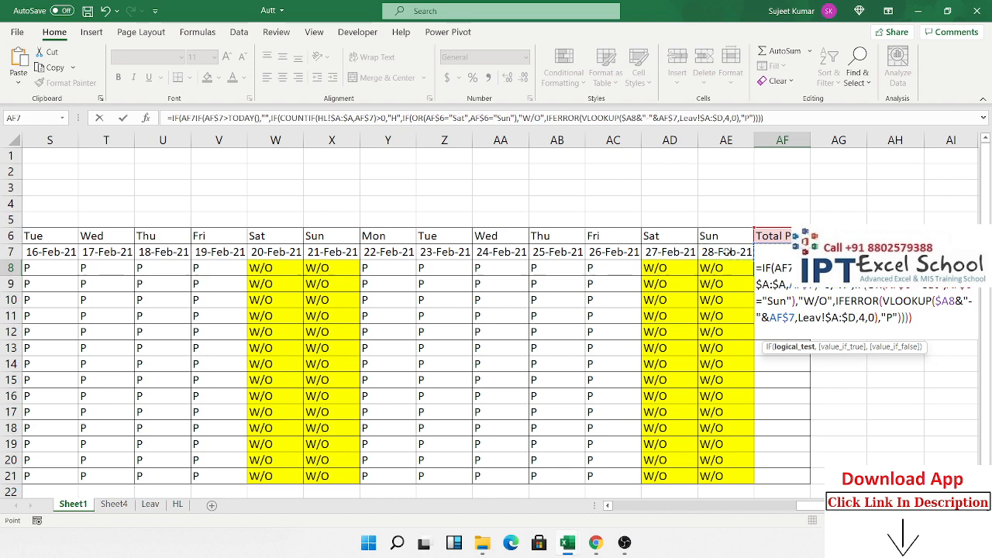
{"action": "left_click", "coordinate": [782, 267]}
{"action": "type", "text": "=\"Total P"}
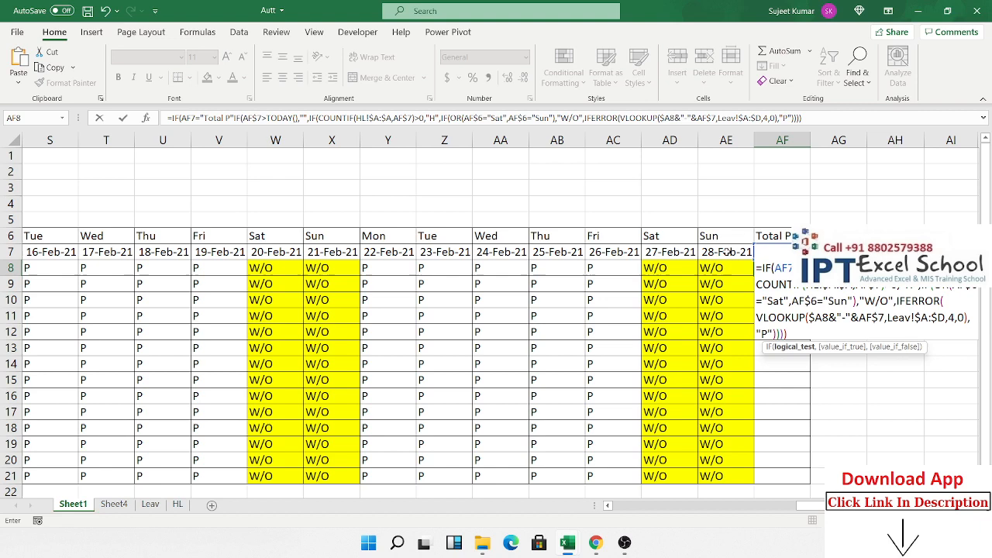
{"action": "type", "text": "count"}
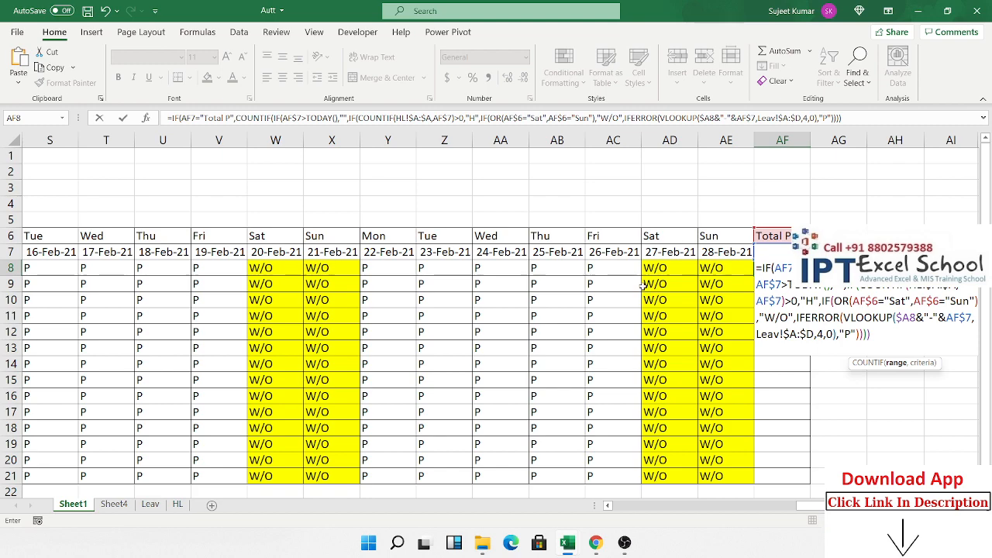
{"action": "left_click", "coordinate": [726, 268]}
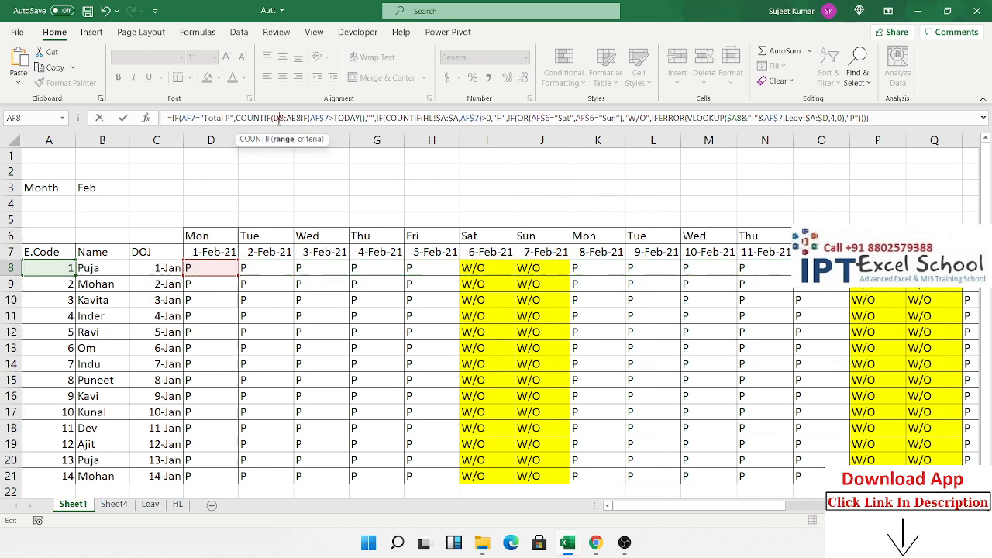
{"action": "scroll", "scroll_direction": "right", "scroll_amount": 3}
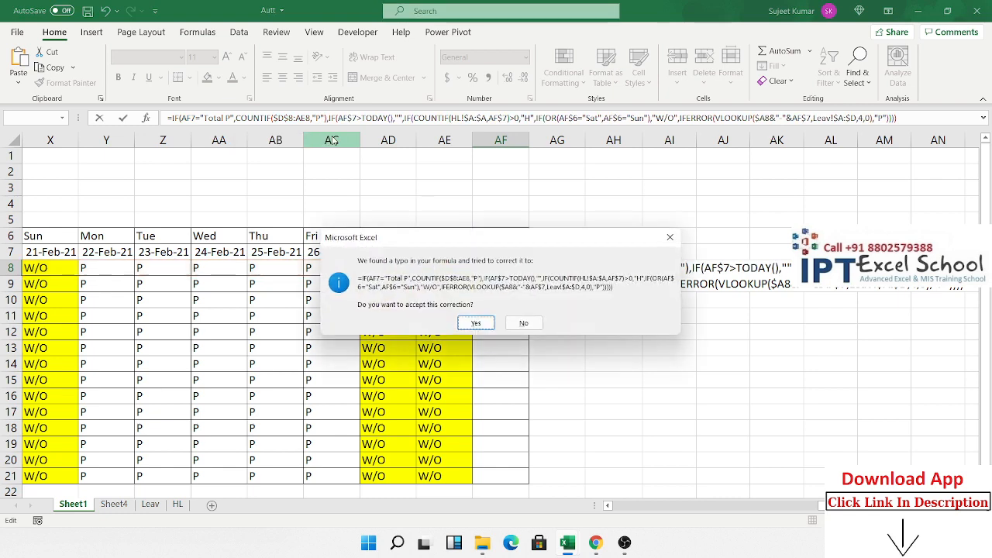
{"action": "left_click", "coordinate": [475, 322]}
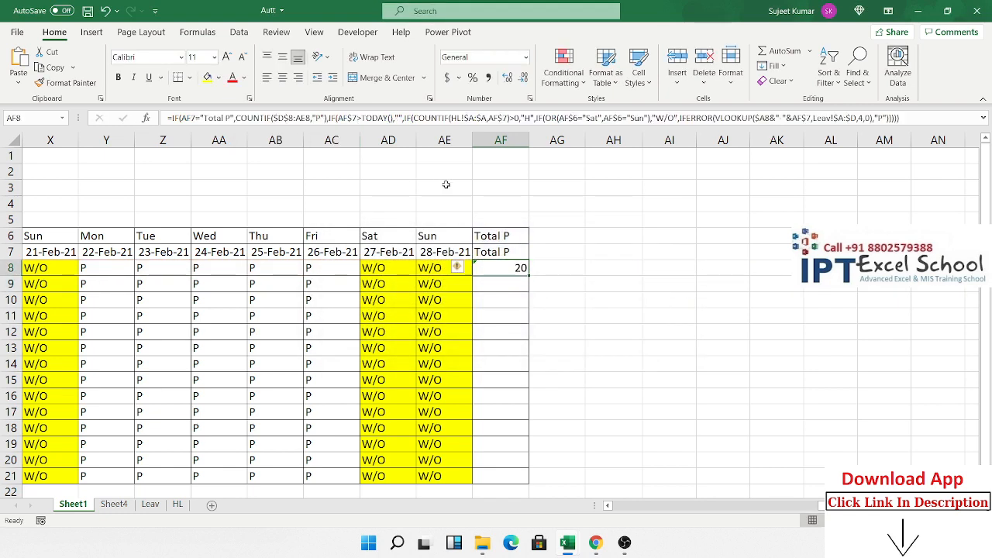
Anchor AF7 as AF$7 in the Total P formula and fill it from AF8 to AH8.
{"action": "double_click", "coordinate": [500, 267]}
{"action": "type", "text": "$"}
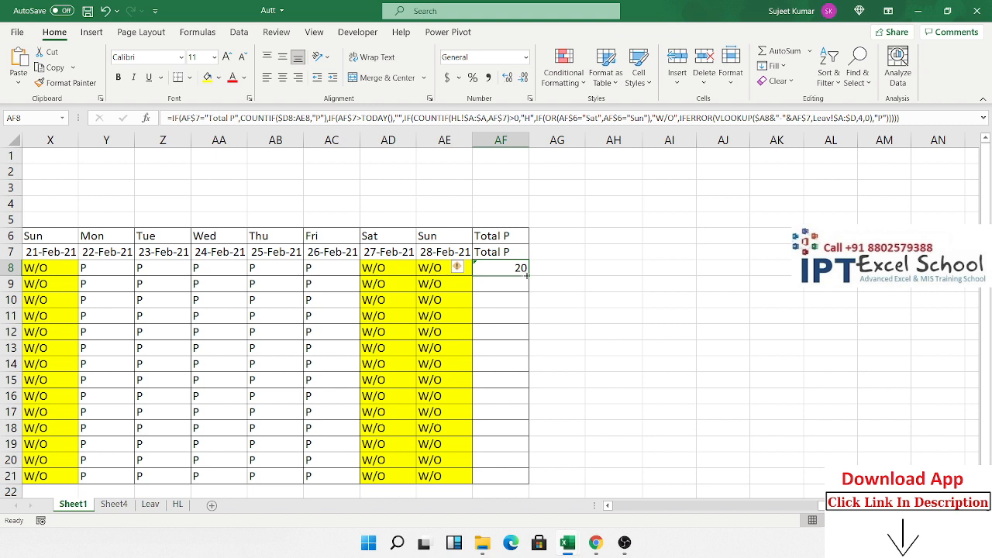
{"action": "left_click_drag", "start_coordinate": [523, 277], "coordinate": [676, 273]}
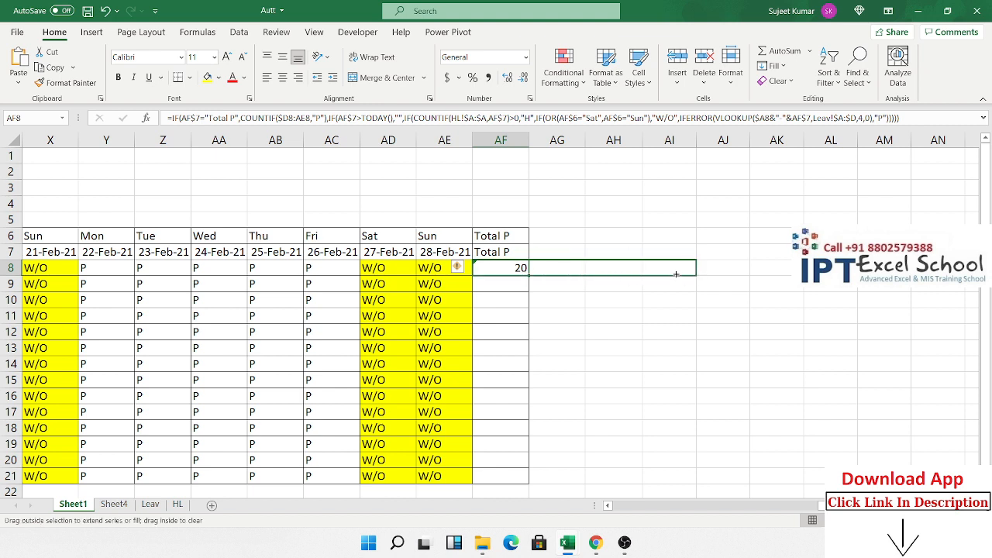
{"action": "left_click_drag", "start_coordinate": [500, 267], "coordinate": [667, 267]}
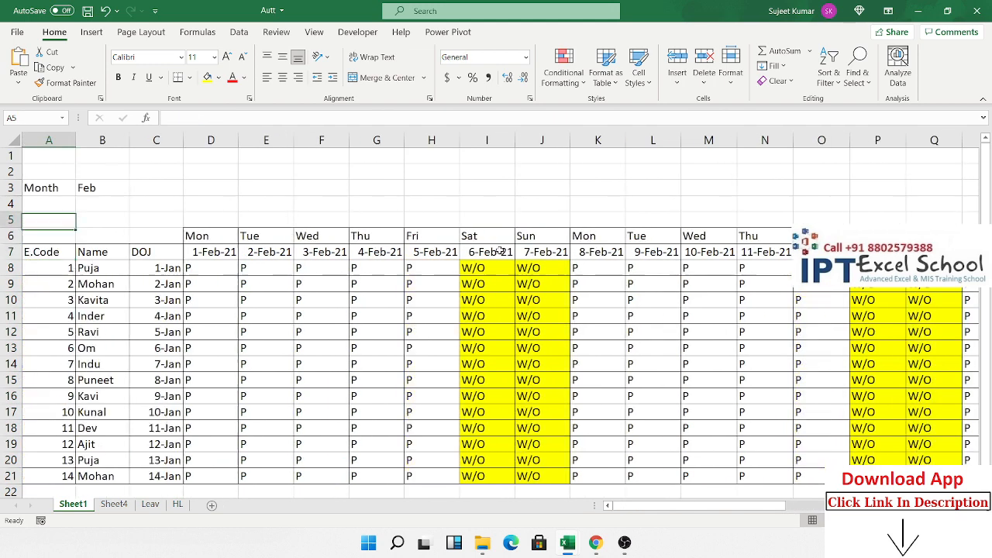
Set the month to Aug and confirm Total P follows 31 Aug with counts 8 and 9.
{"action": "type", "text": "Aug"}
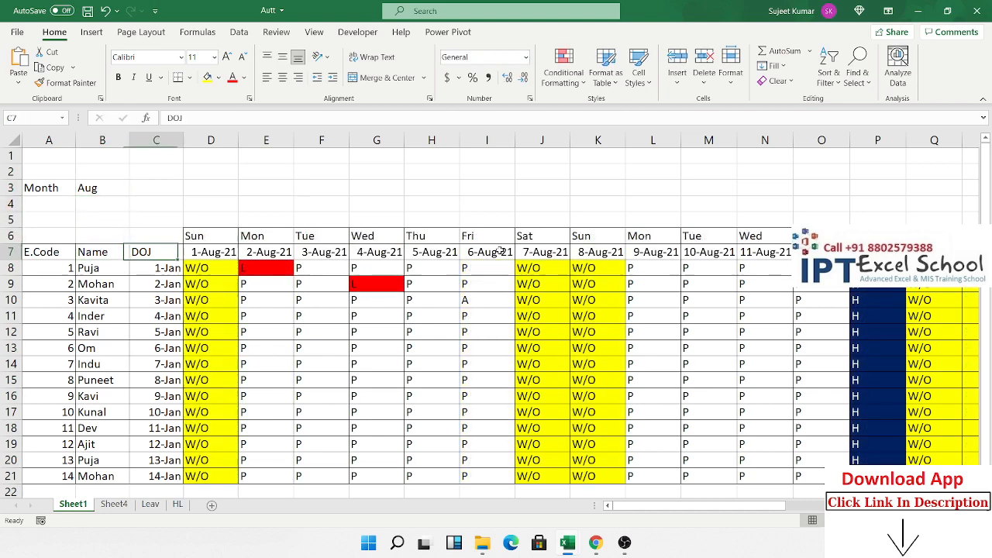
{"action": "scroll", "scroll_direction": "right", "scroll_amount": 3}
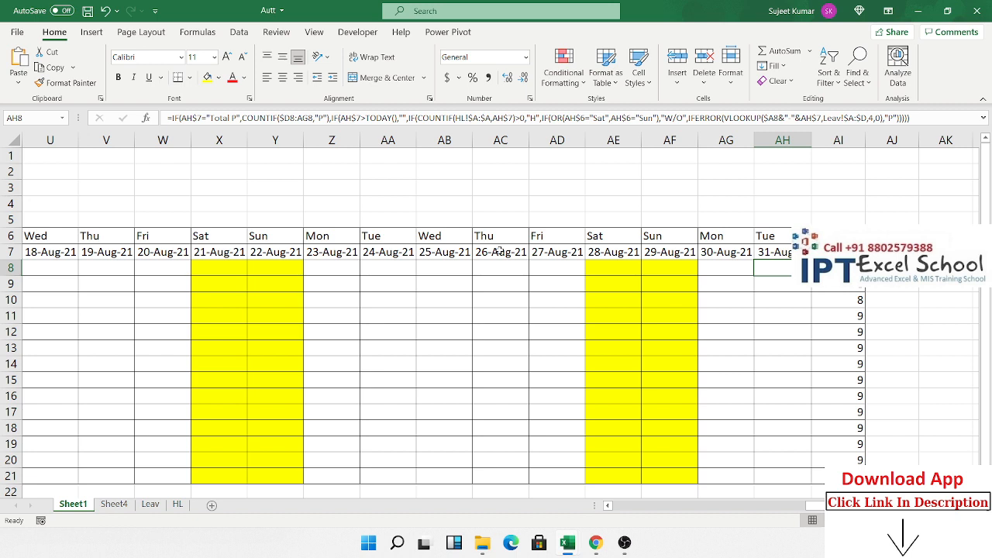
{"action": "mouse_move", "coordinate": [496, 248]}
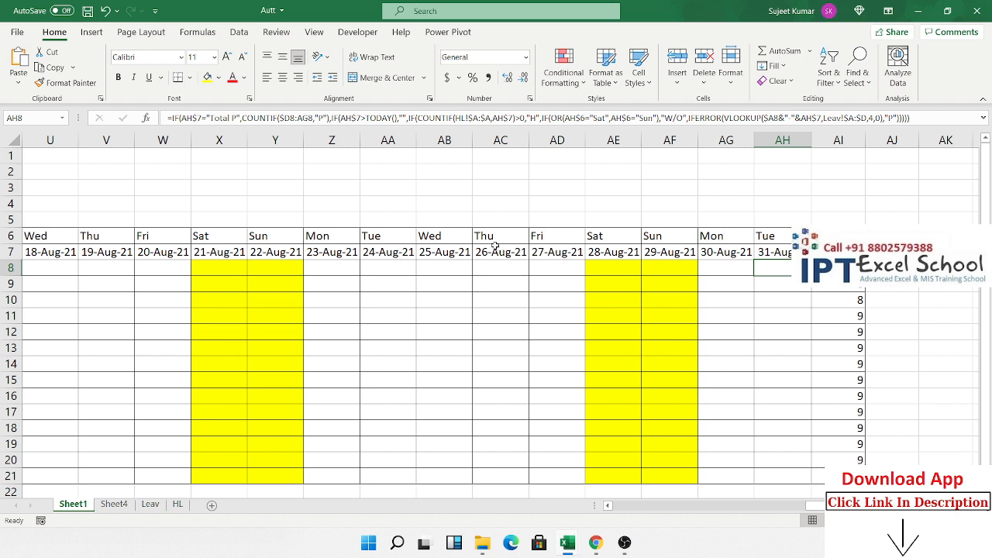